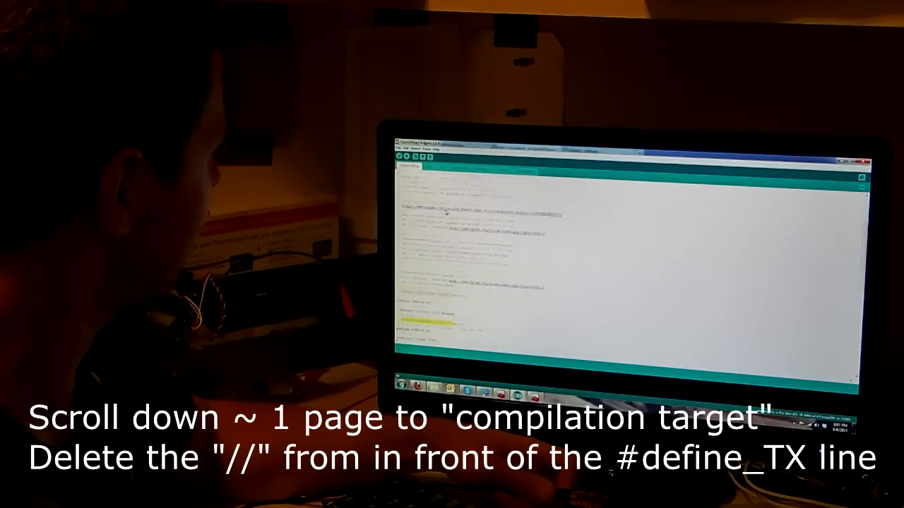
scroll("down", 3)
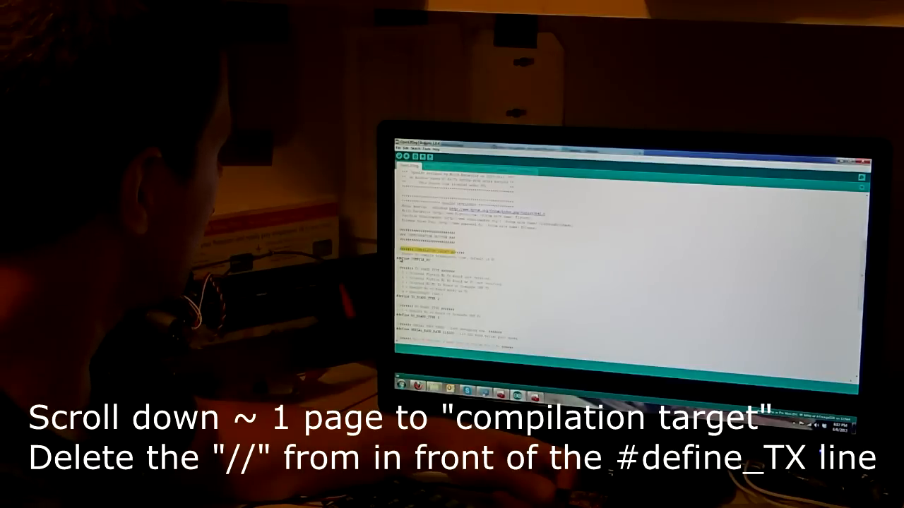